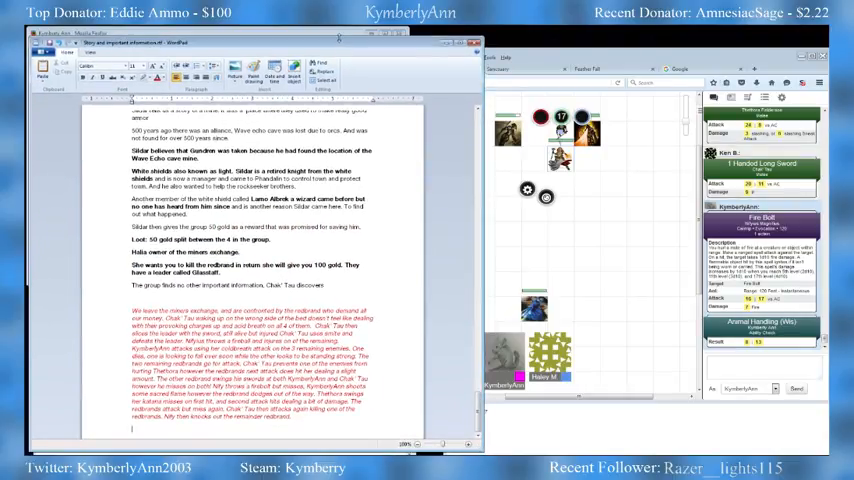
# Scroll down through KymberlyAnn's Roll20 sheet to reach Animal Handling and roll it.
pyautogui.scroll(-3)
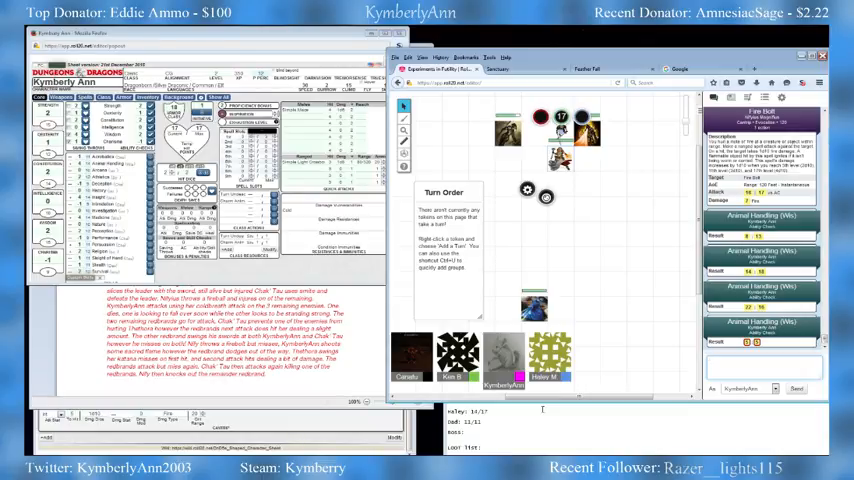
pyautogui.moveTo(560, 287)
pyautogui.write('2 silver a day to take')
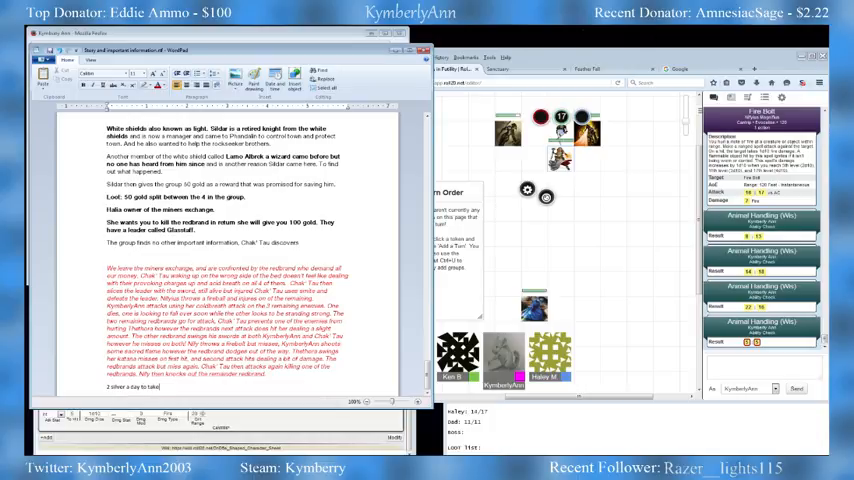
# Type '2 silver a day to take care of wolves.' and 'We turn in the knocked out guy'.
pyautogui.write('care of wolves.')
pyautogui.write('We turn in')
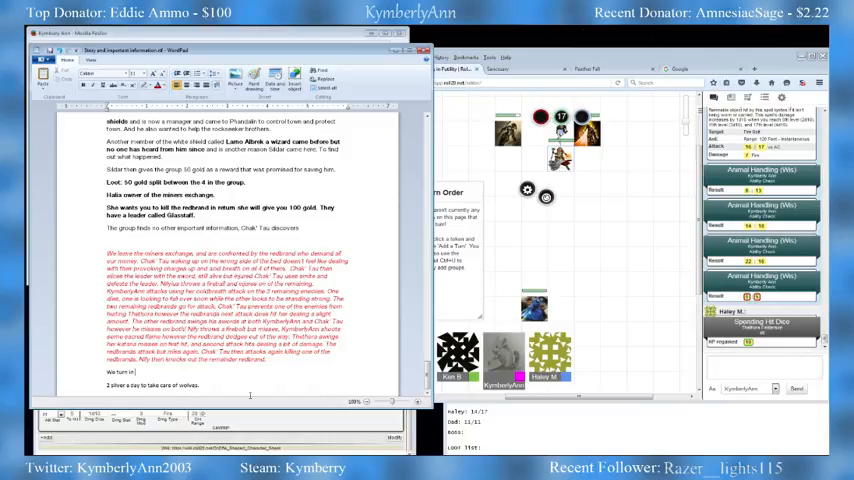
pyautogui.write('the knocked out guy')
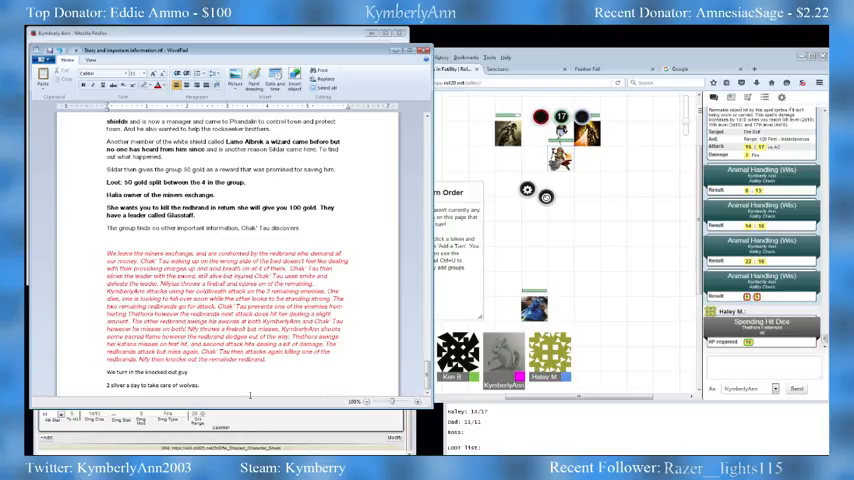
pyautogui.click(188, 372)
pyautogui.write('He offers 200 gold if we get ')
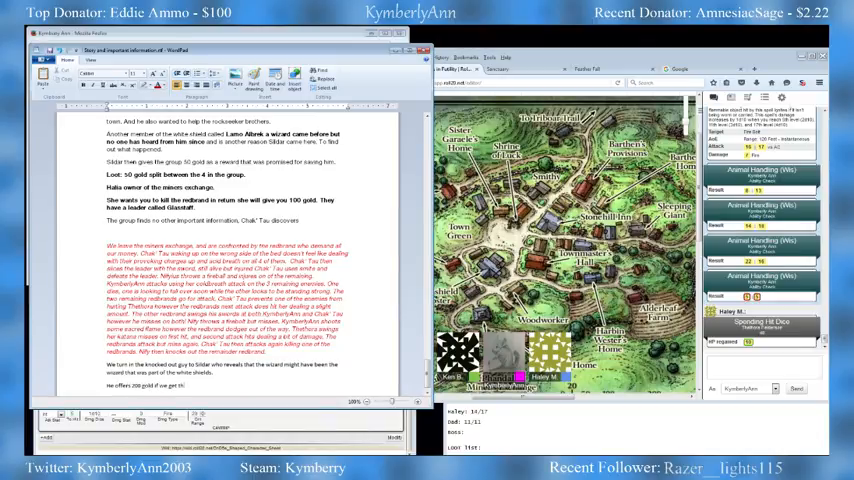
# Type Sildar's 200-gold offer for the wizard alive and his plan to interrogate.
pyautogui.write('the wizard alive.')
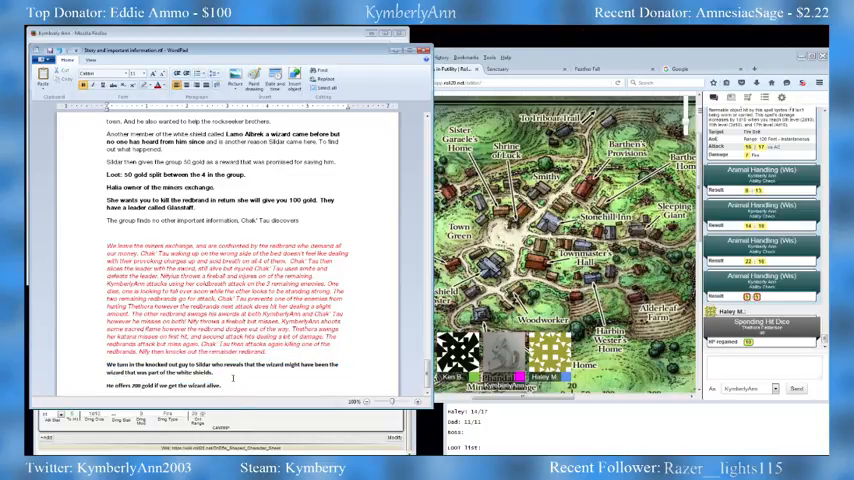
pyautogui.write('He plans on interrogating the redbrand that we gave him.')
pyautogui.write('2 silver a day to take care of wolves.')
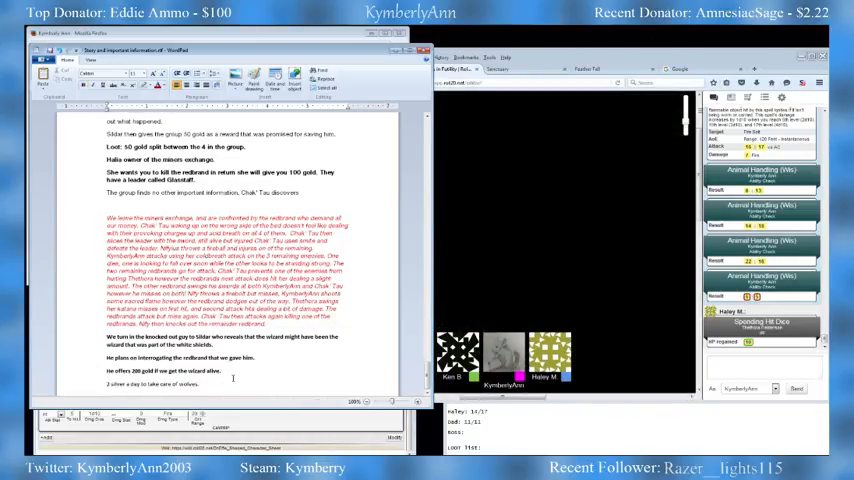
# Scroll down to the '2 silver a day to take care of wolves.' line.
pyautogui.scroll(-3)
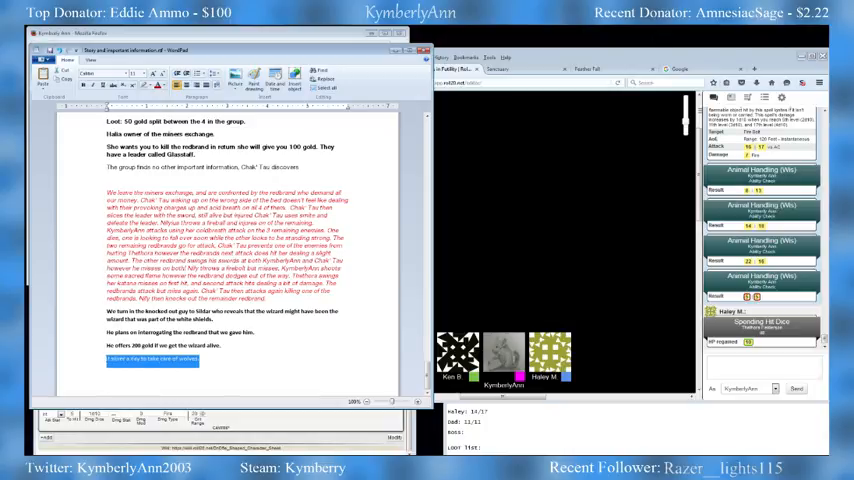
# Type that the party heads to the tunnel the runners mentioned.
pyautogui.click(158, 85)
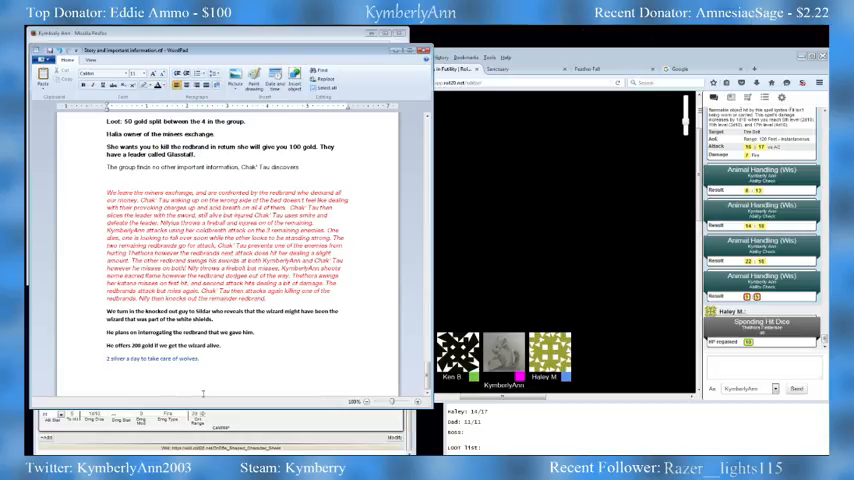
pyautogui.write('w')
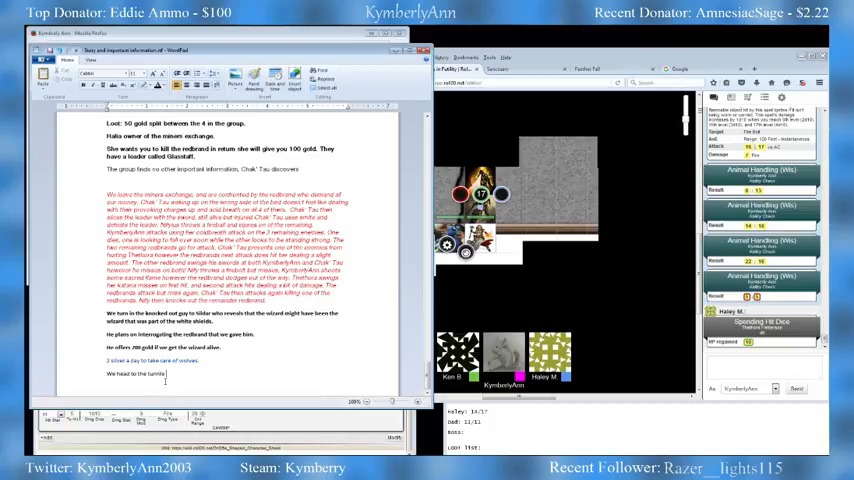
pyautogui.write('from the run')
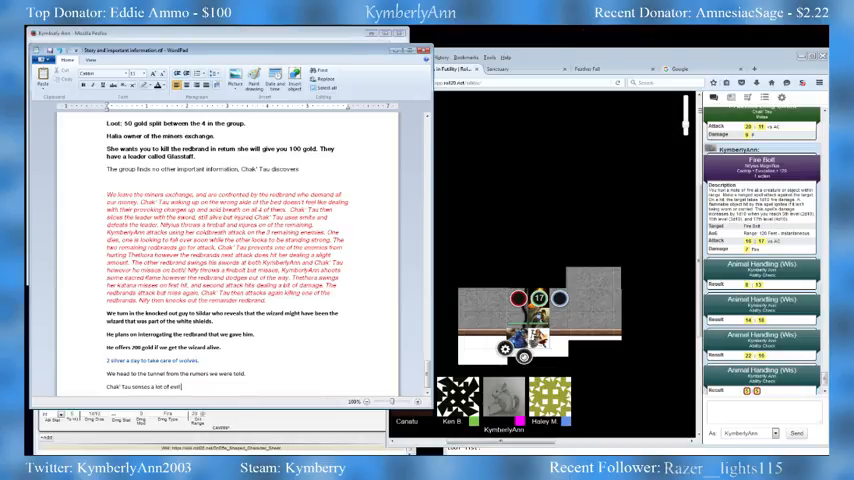
# Finish typing 'Chak' Tau senses a lot of evil people in the tunnel'.
pyautogui.write('people in the tunnel.')
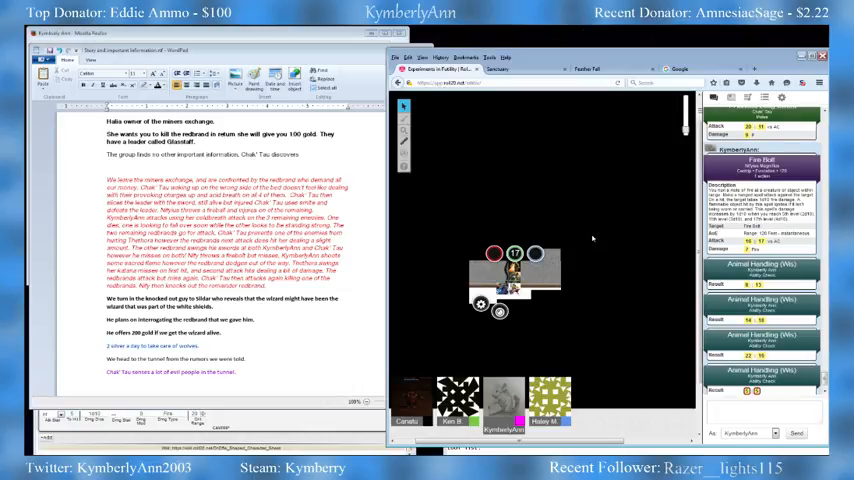
pyautogui.moveTo(605, 247)
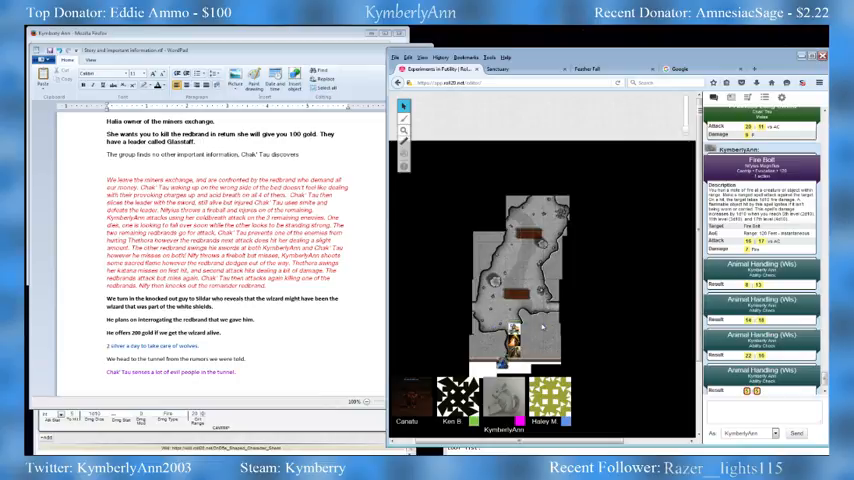
pyautogui.moveTo(429, 323)
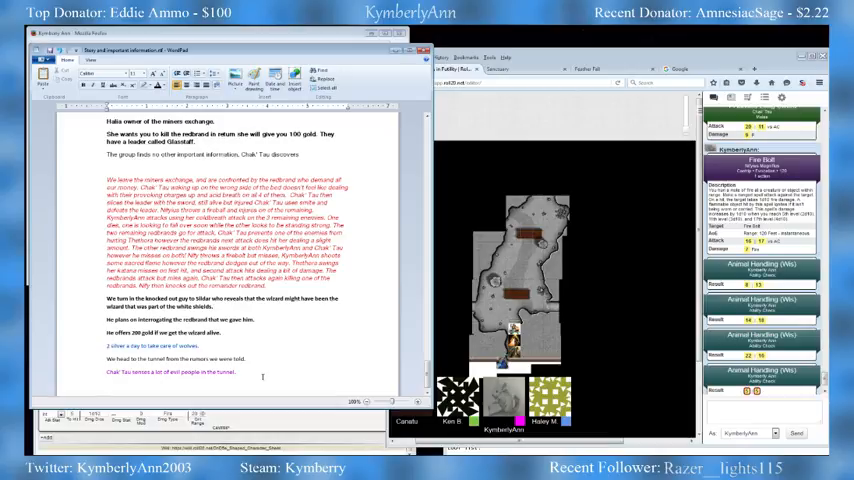
# Type 'KymberlyAnn, being told there is evil and undead, takes charge and goes ahead'.
pyautogui.write('Kymj')
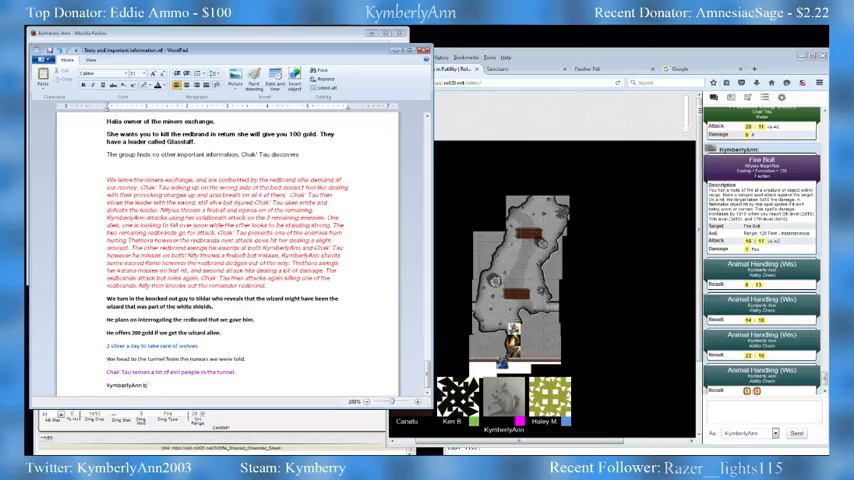
pyautogui.write('being told there is evil')
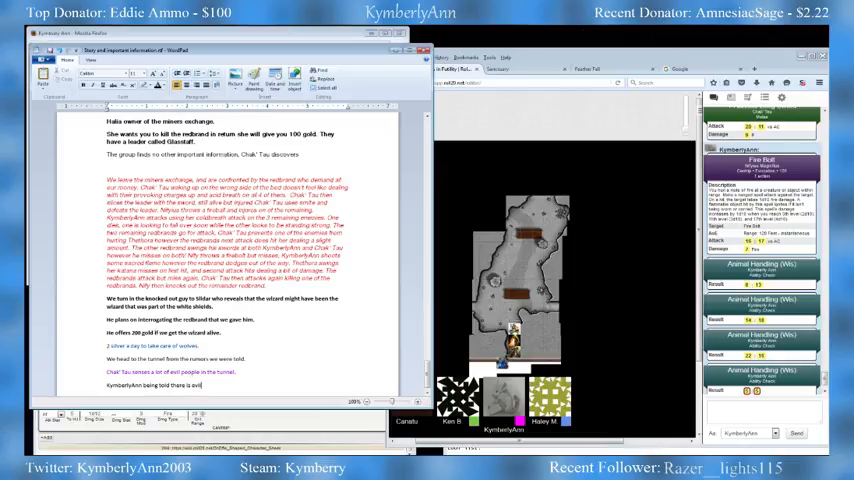
pyautogui.write('and undead takes charge and goes')
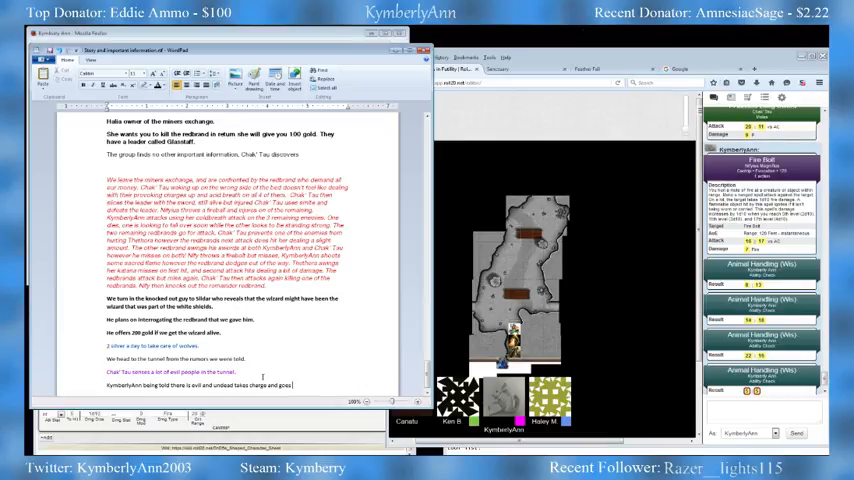
pyautogui.write('ahea')
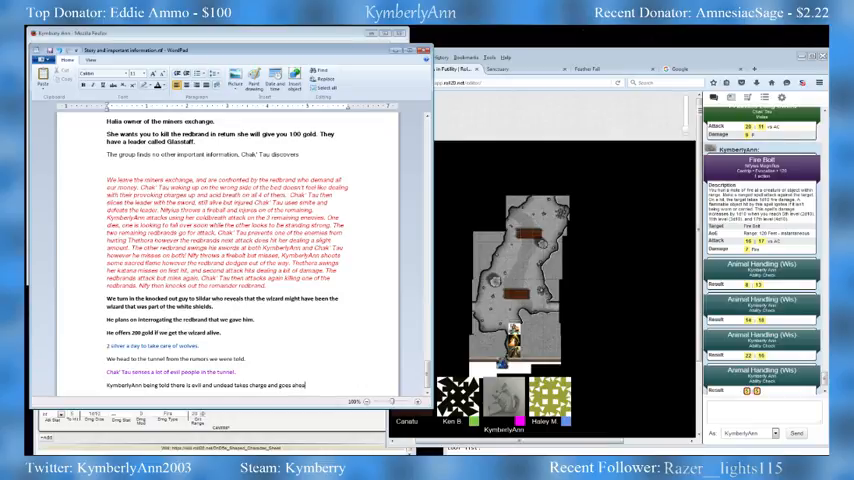